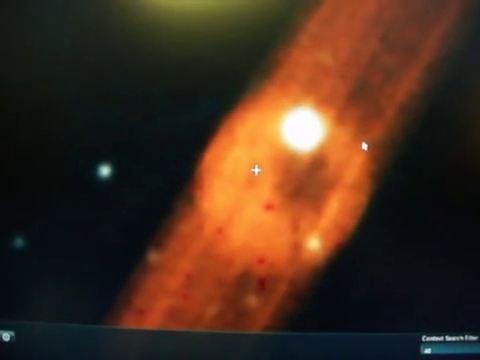
pyautogui.scroll(-3)
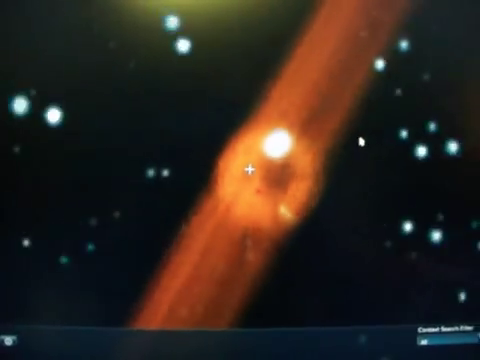